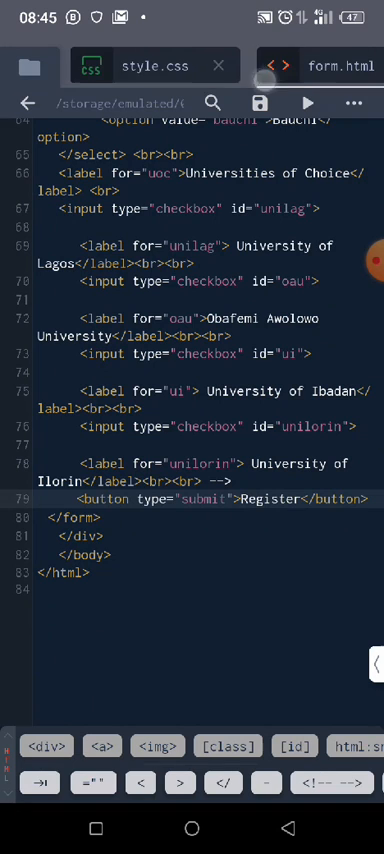
Step: Start a 'button' selector on the empty line after the input rule in style.css
left_click(149, 65)
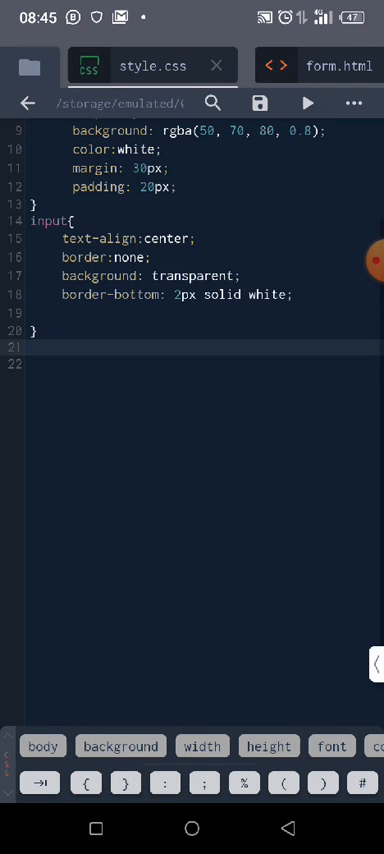
left_click(30, 345)
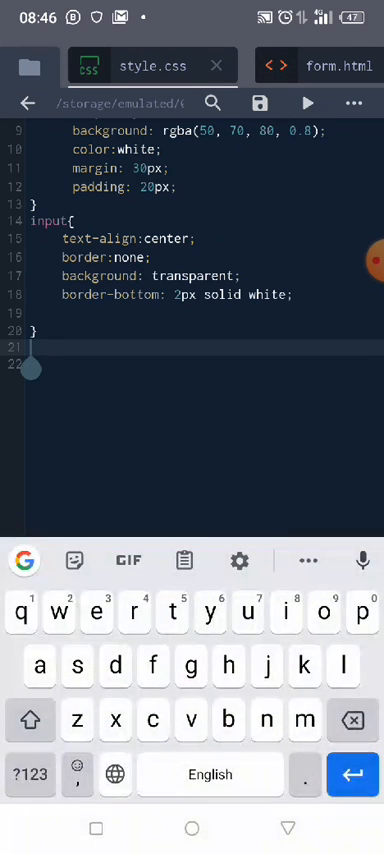
type("but")
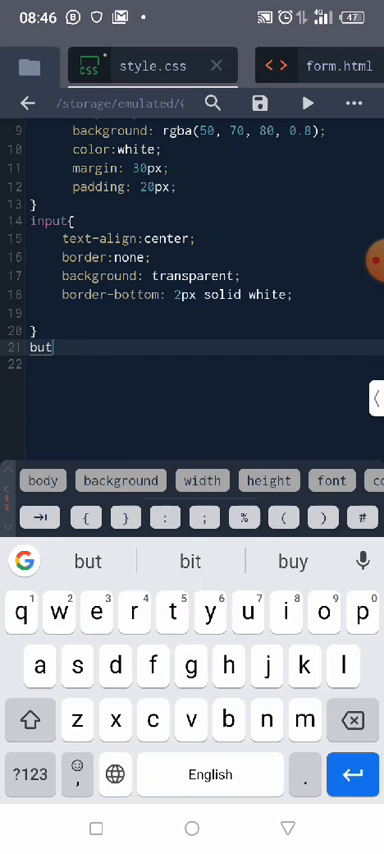
type("t")
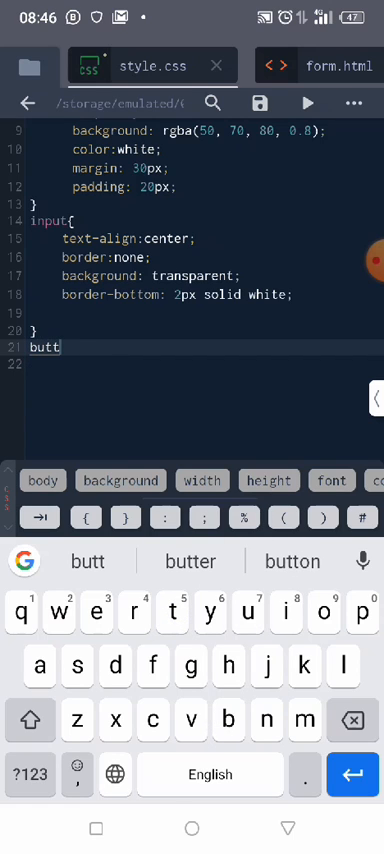
left_click(291, 561)
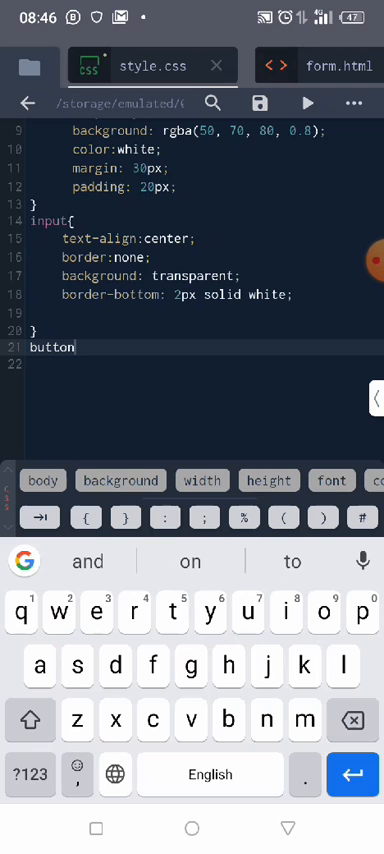
Step: Open the button rule block and give it a yellow background and 10px width
type("{")
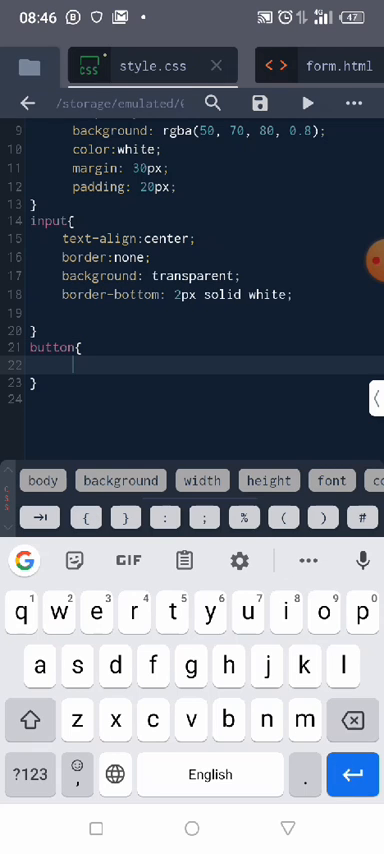
left_click(120, 480)
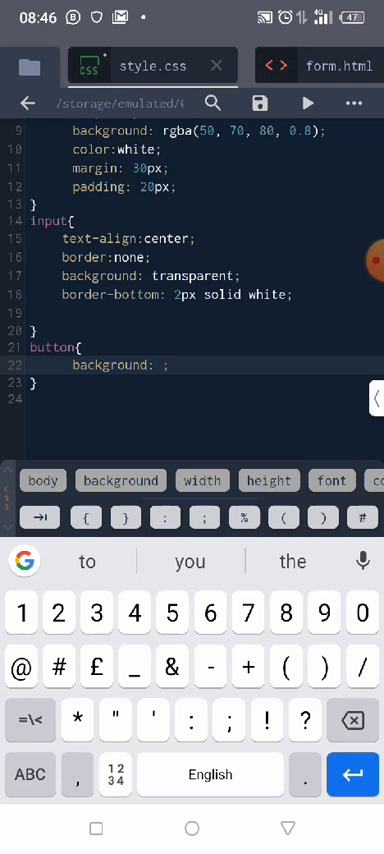
left_click(29, 774)
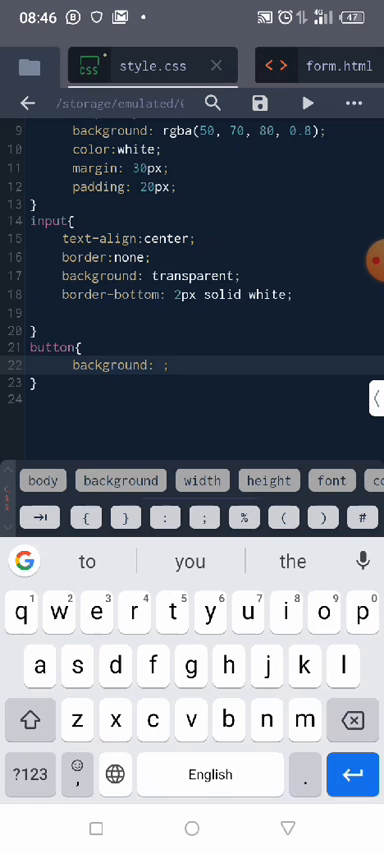
type("yel")
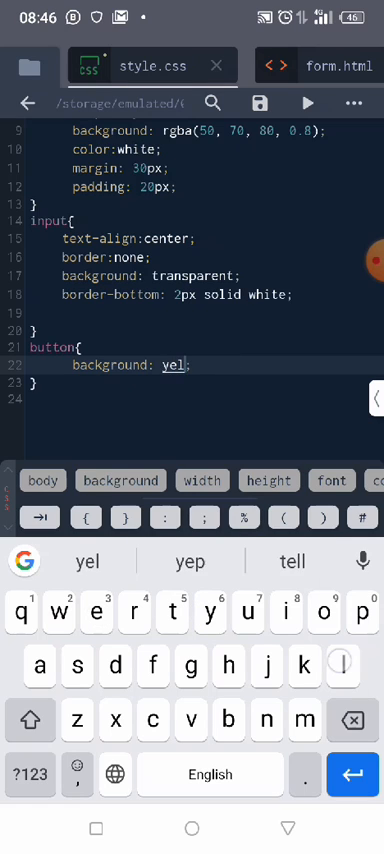
type("li")
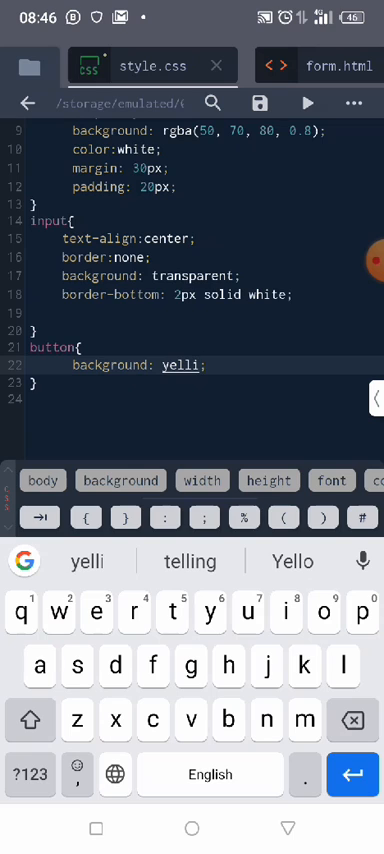
left_click(293, 561)
type("width: 10;")
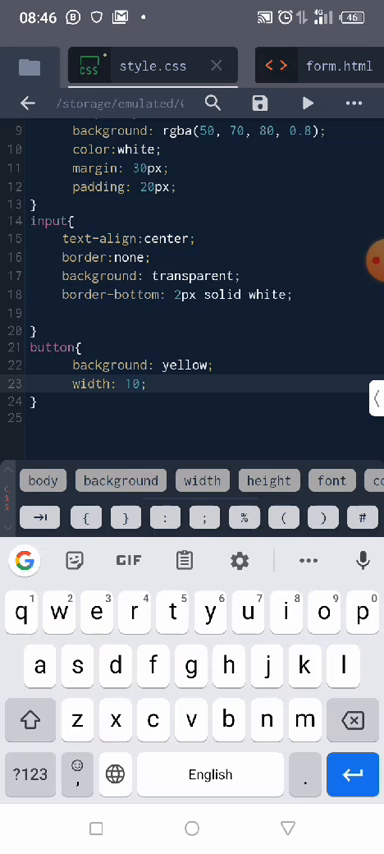
type("px")
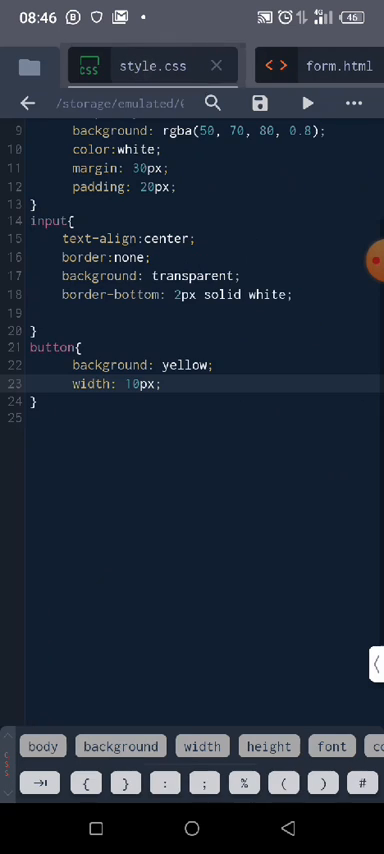
Step: Correct the button width to 100px and add a 50px height, checking form.html
left_click(130, 401)
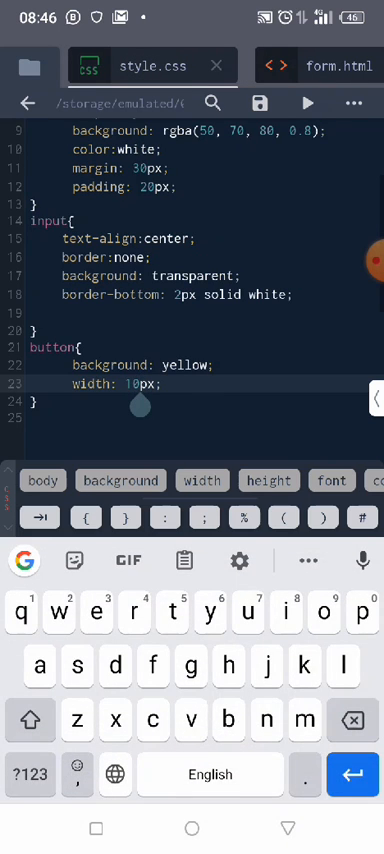
left_click(29, 774)
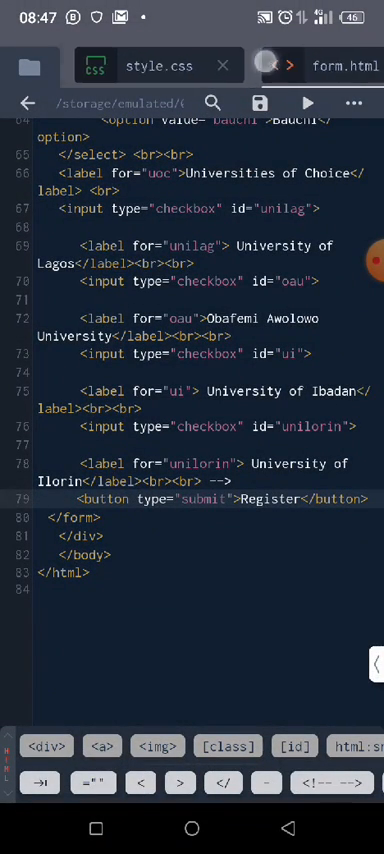
left_click(155, 65)
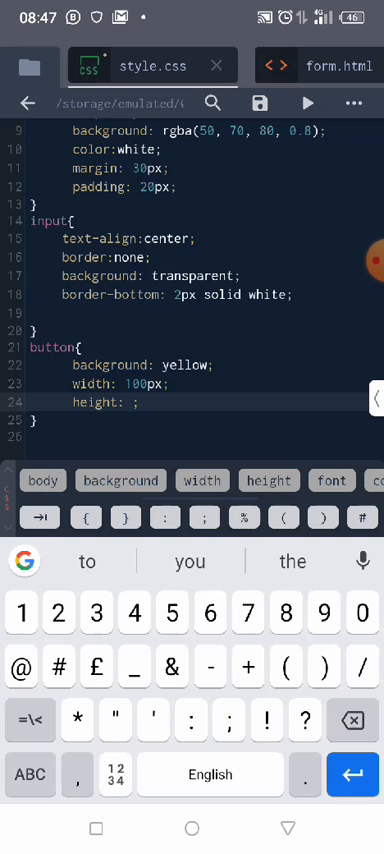
type("50p")
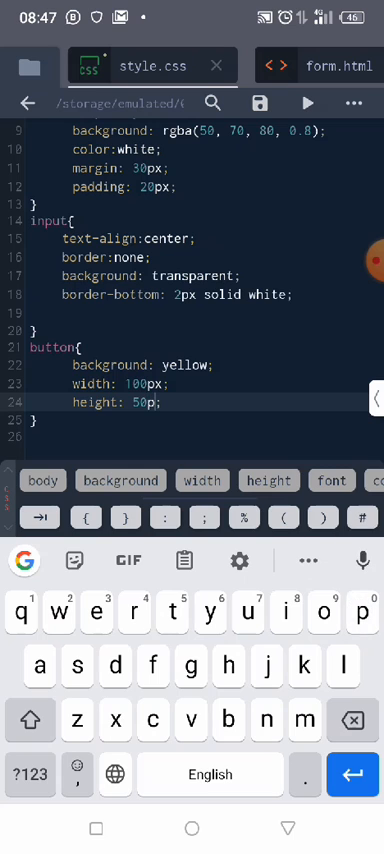
type("x")
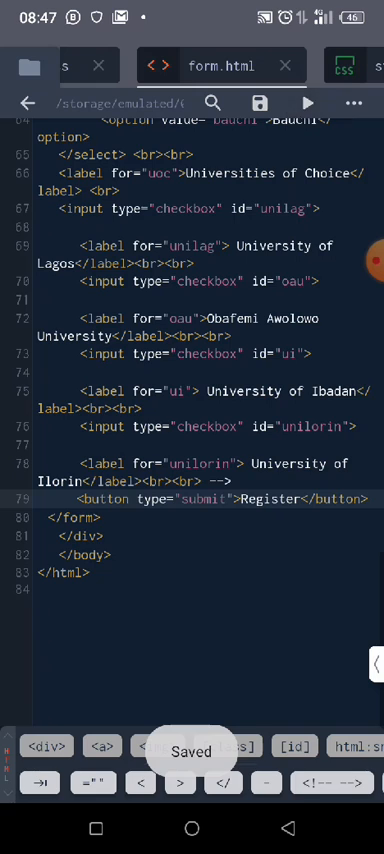
Step: Add 'font-size: 30px;' on a new line in the button rule
left_click(307, 103)
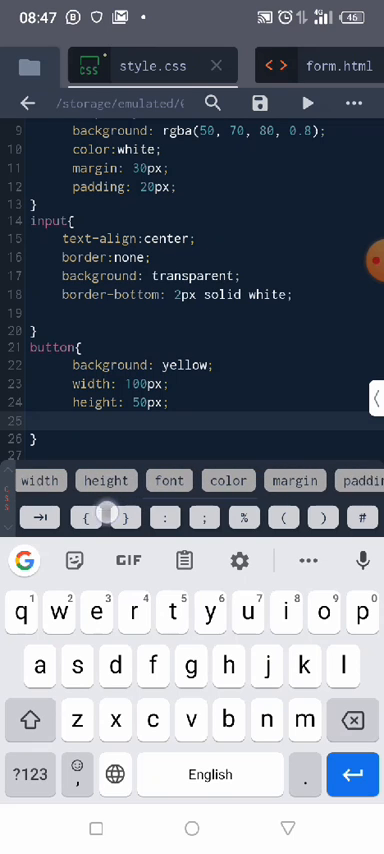
type("font: ;")
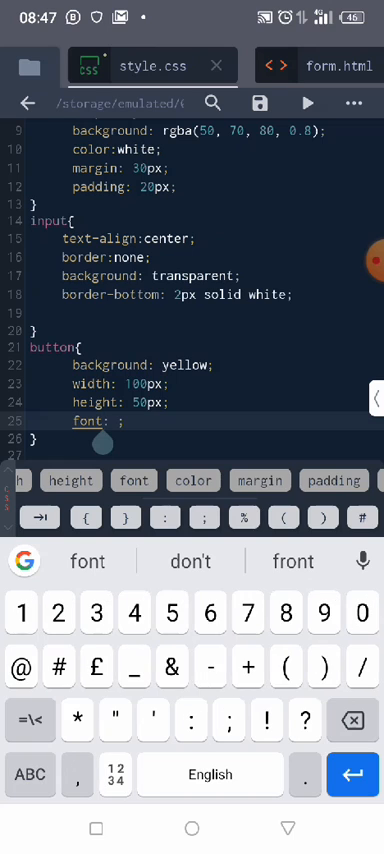
type("-")
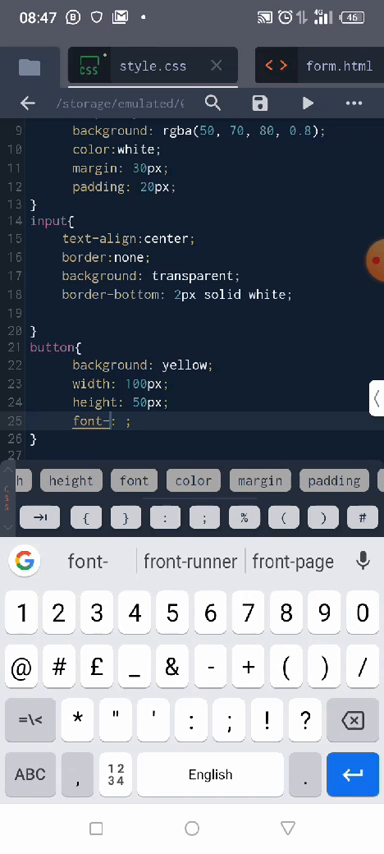
type("si")
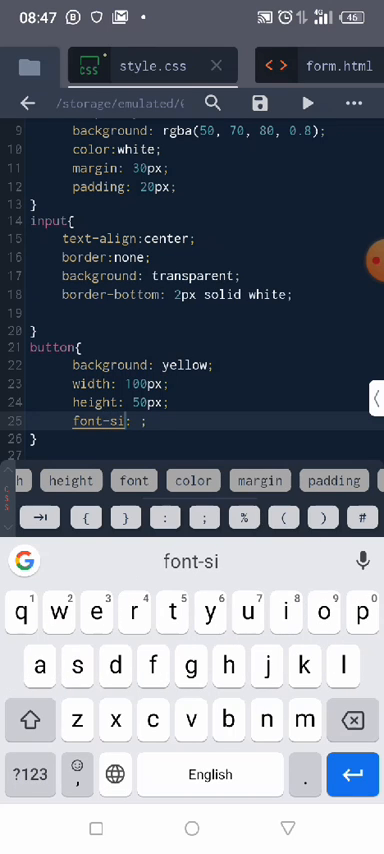
type("ze:")
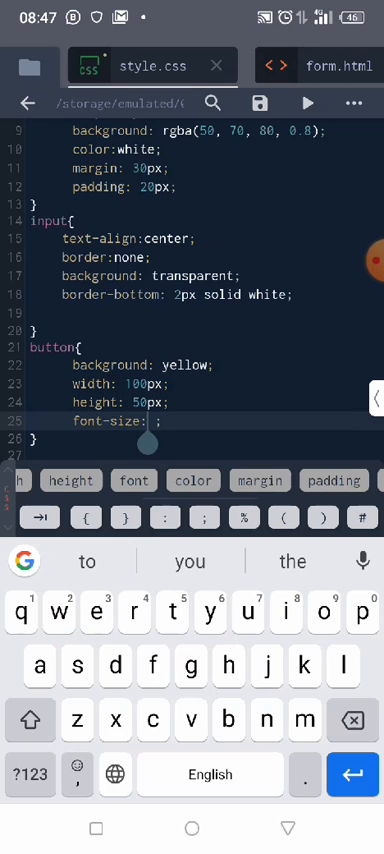
left_click(29, 774)
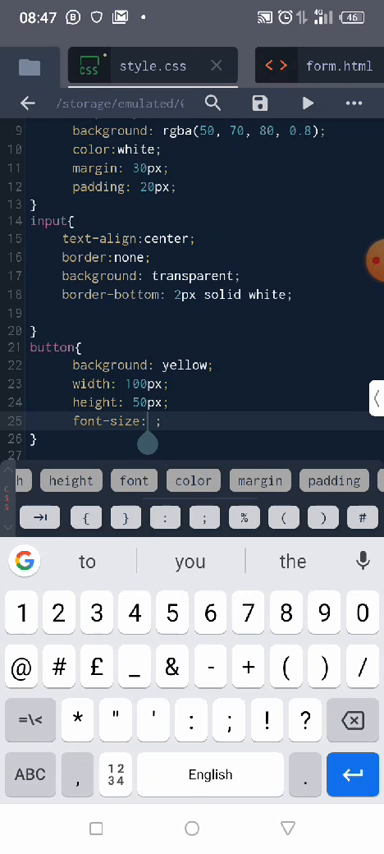
type("30")
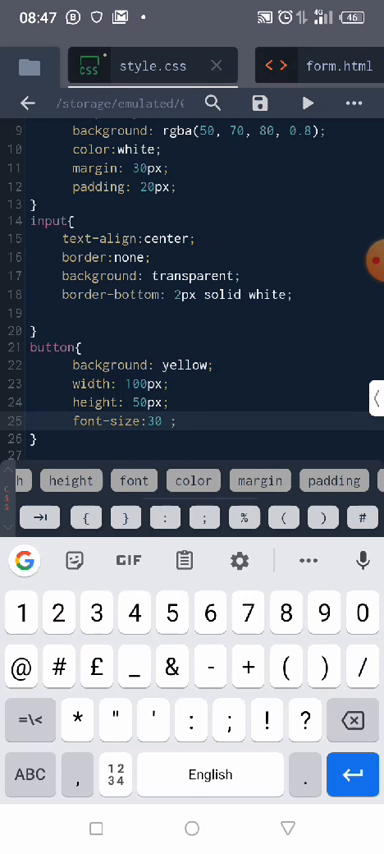
type("px")
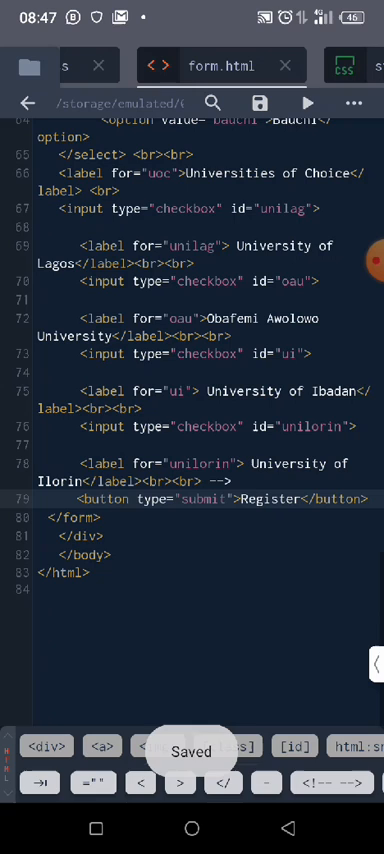
Step: Change the button font-size from 30px to 20px and its height from 50px to 30px
left_click(307, 103)
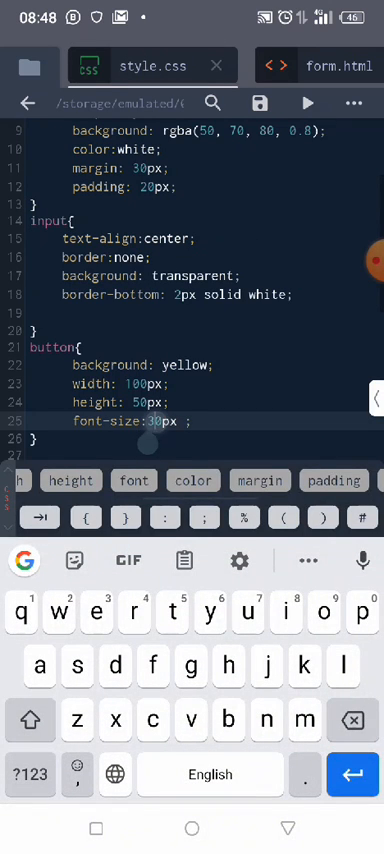
key("Backspace")
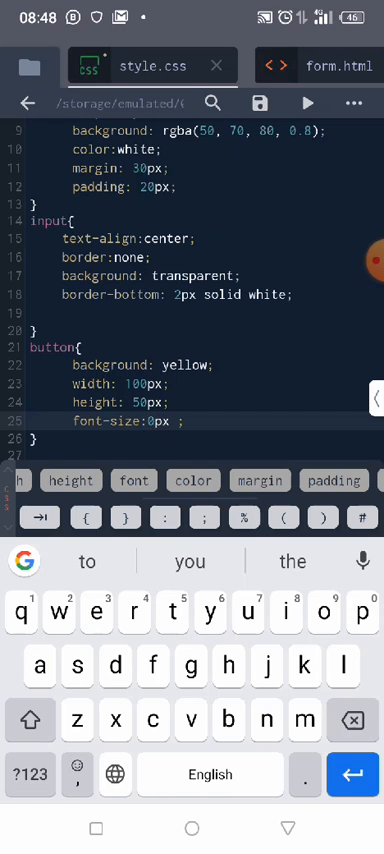
left_click(30, 774)
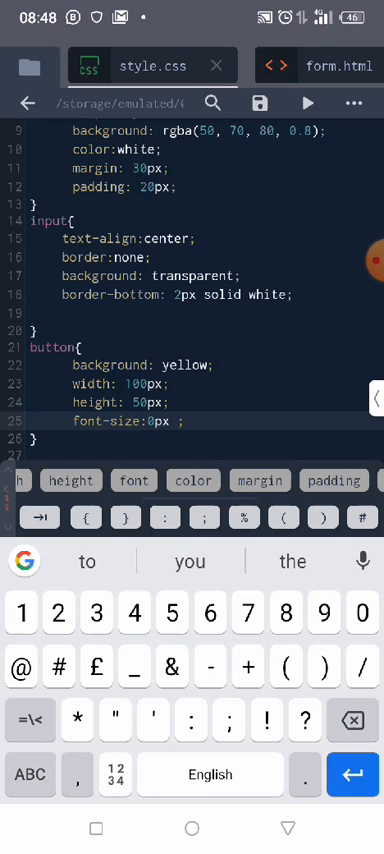
type("2")
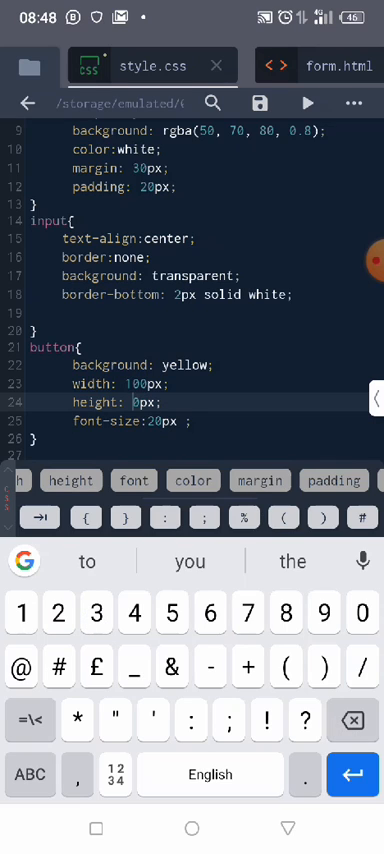
type("3")
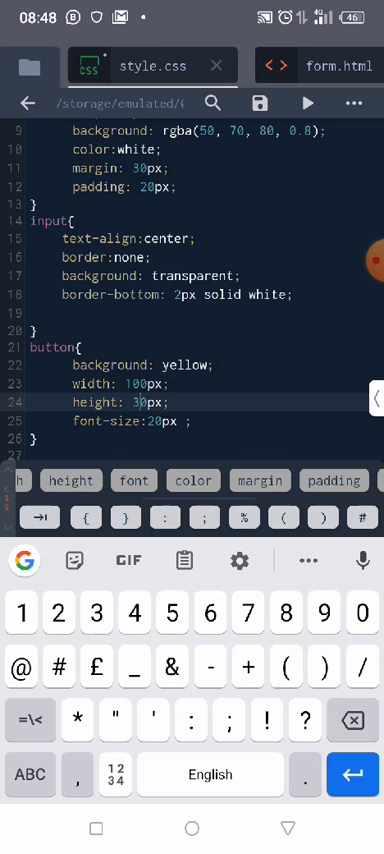